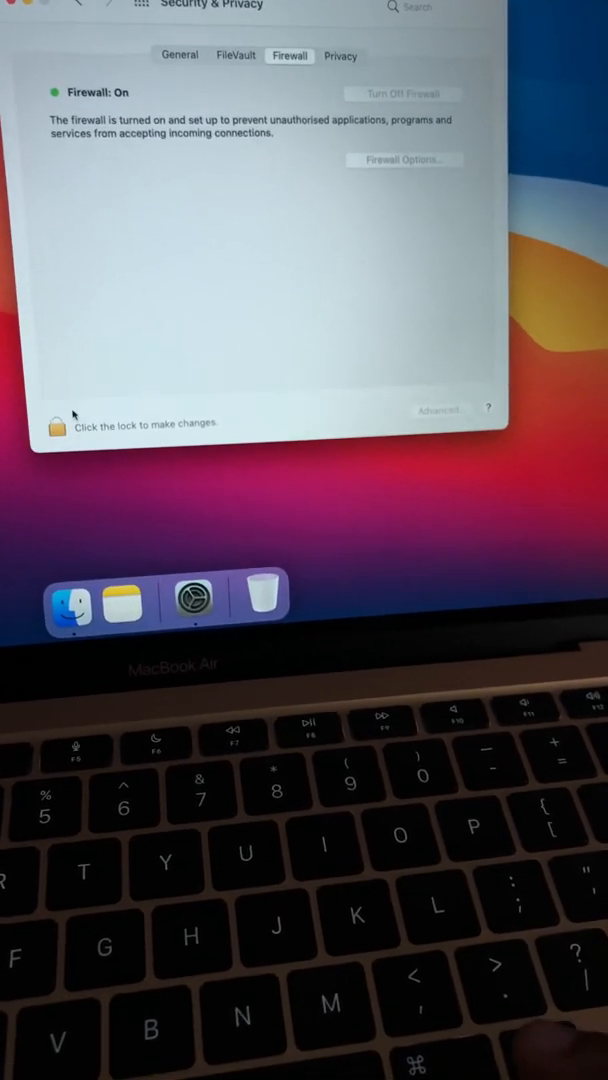
Unlock the Security & Privacy Firewall settings, bringing up the authentication prompt.
click(52, 428)
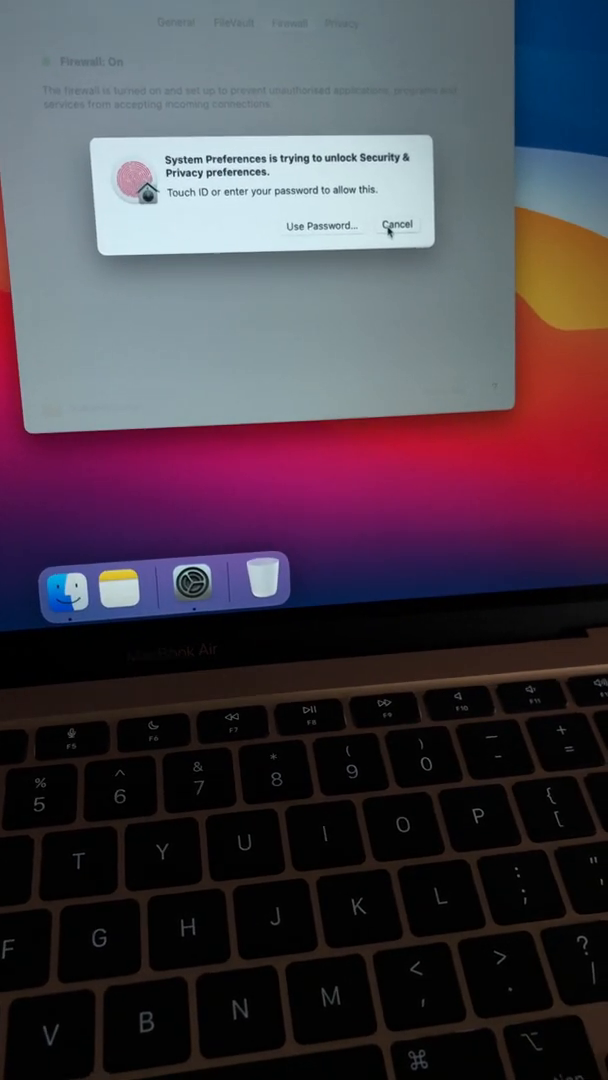
Enable stealth mode with both automatic-allow options off, save the firewall options, and lock the settings.
click(398, 224)
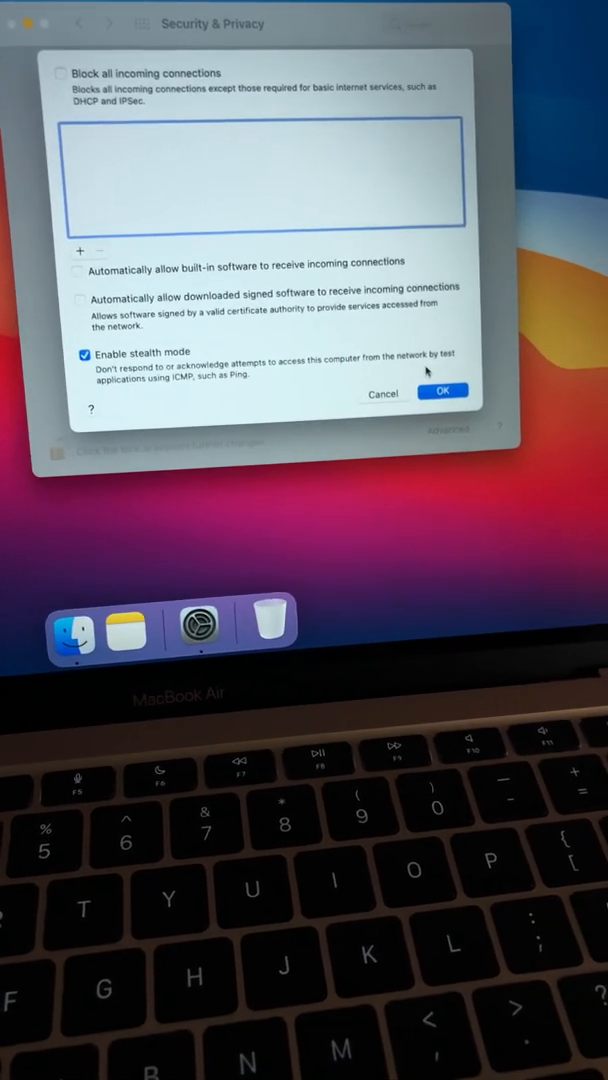
click(442, 390)
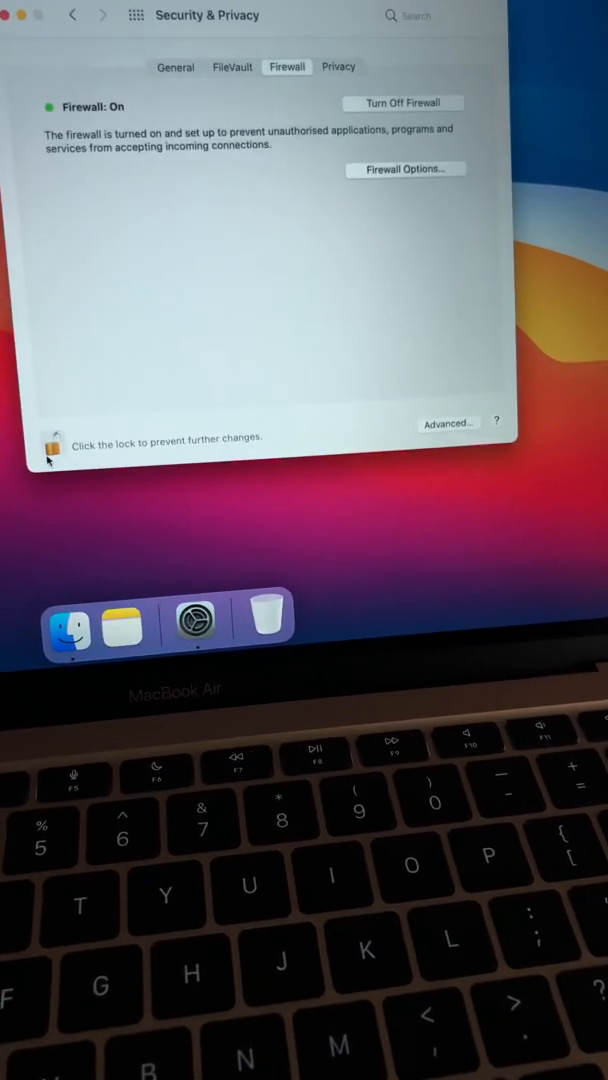
click(52, 438)
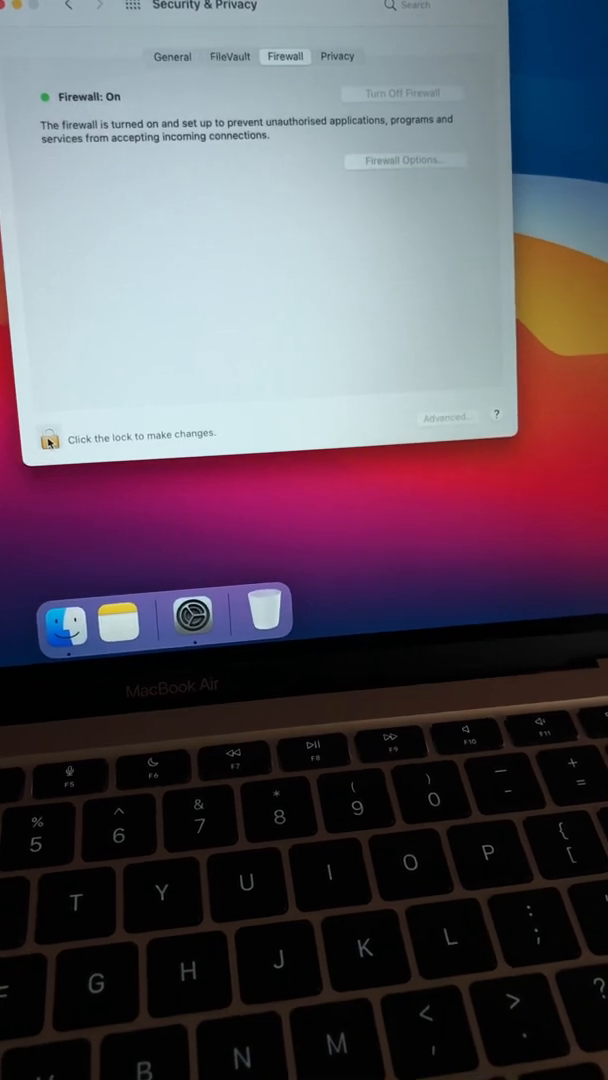